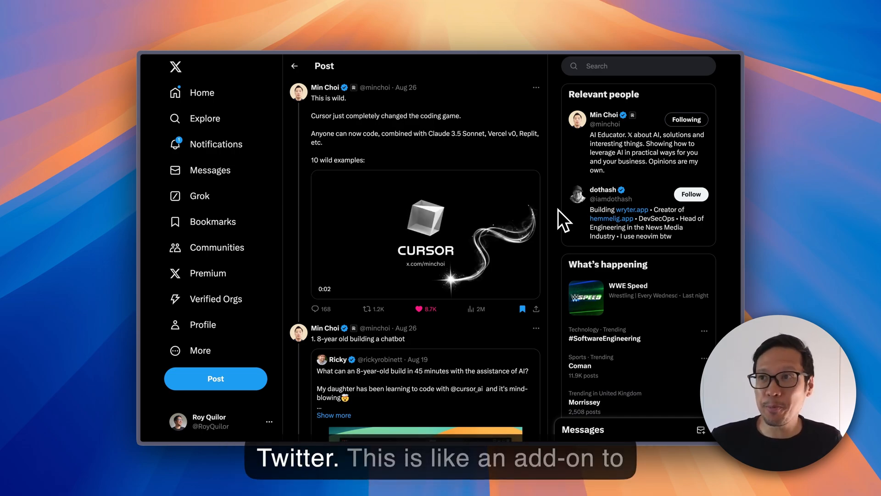
mouse_move(418, 163)
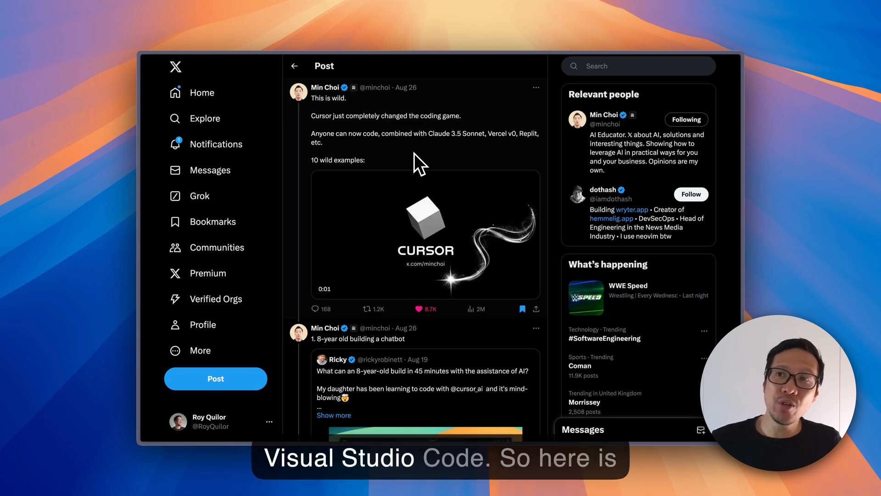
mouse_move(353, 146)
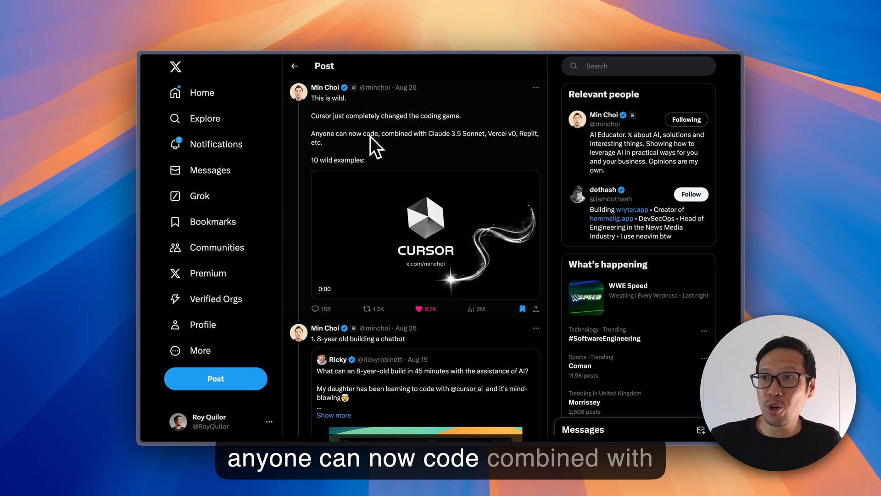
mouse_move(481, 143)
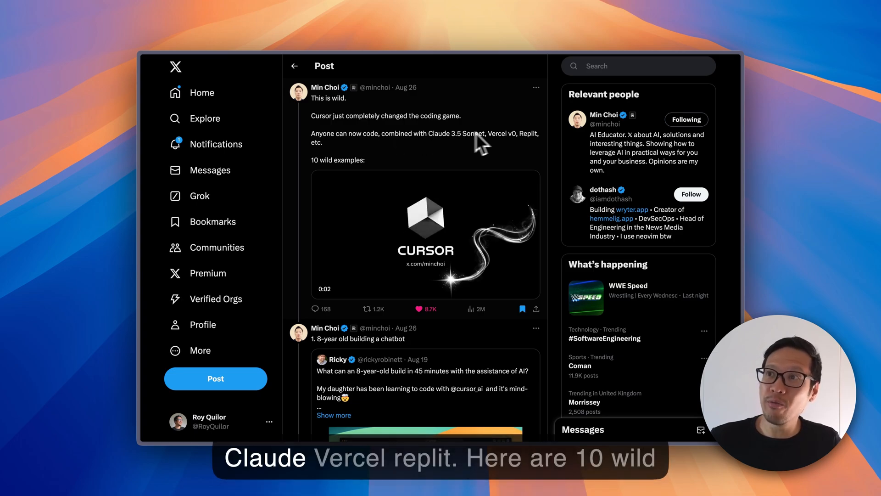
mouse_move(537, 146)
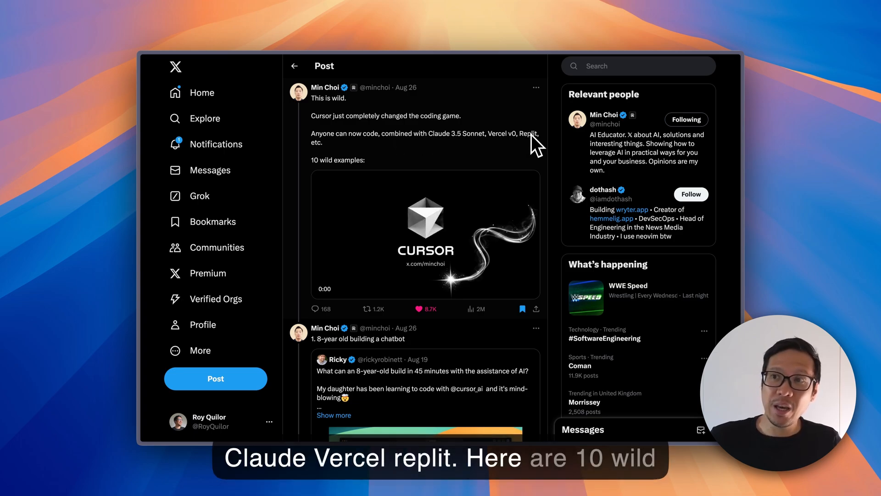
mouse_move(557, 211)
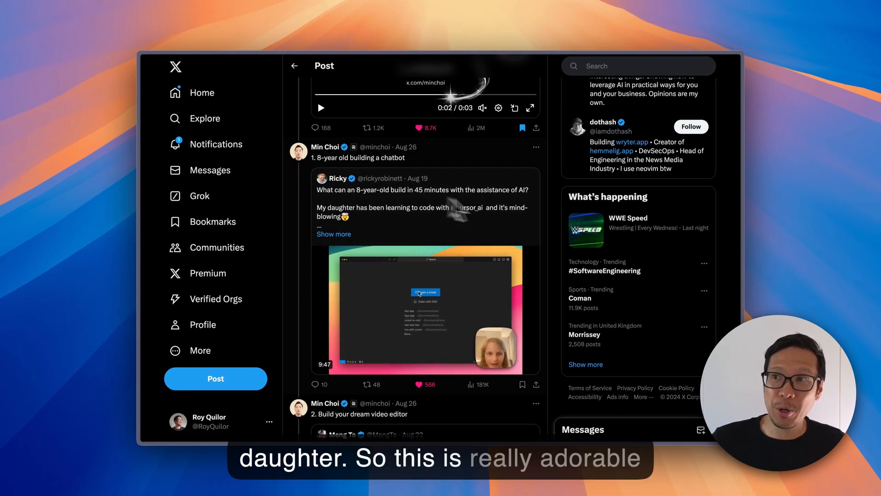
scroll("down", 3)
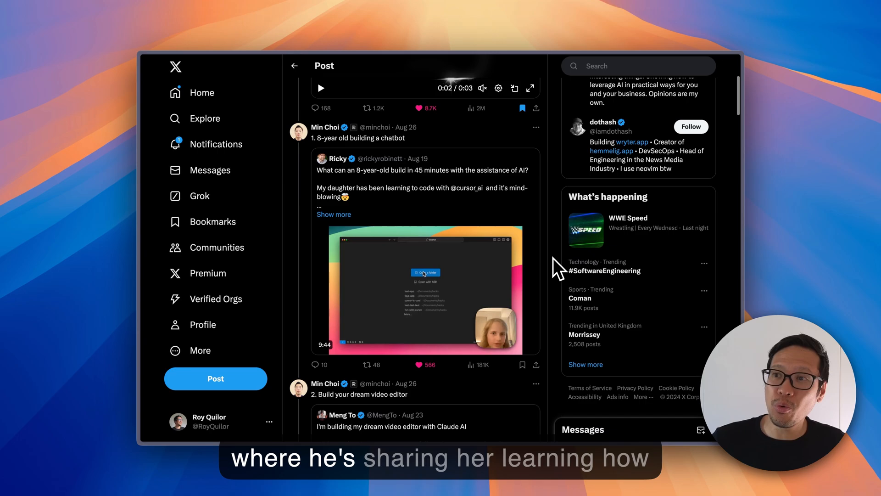
scroll("down", 3)
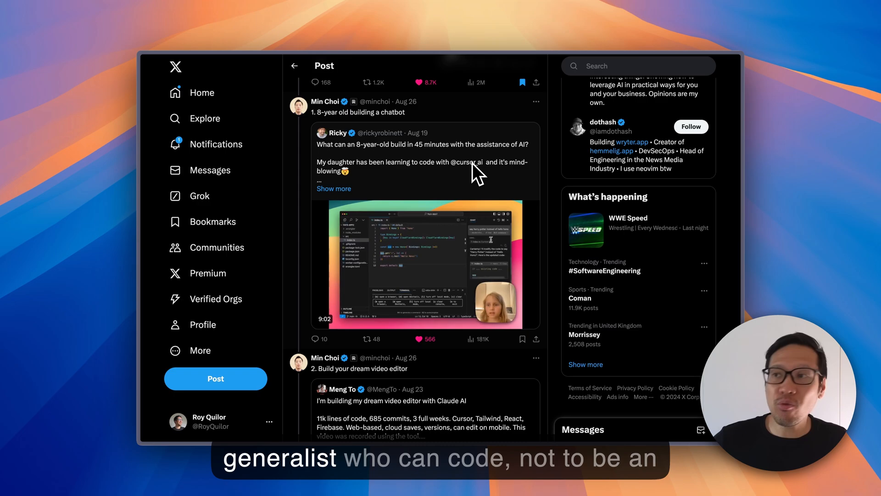
mouse_move(562, 220)
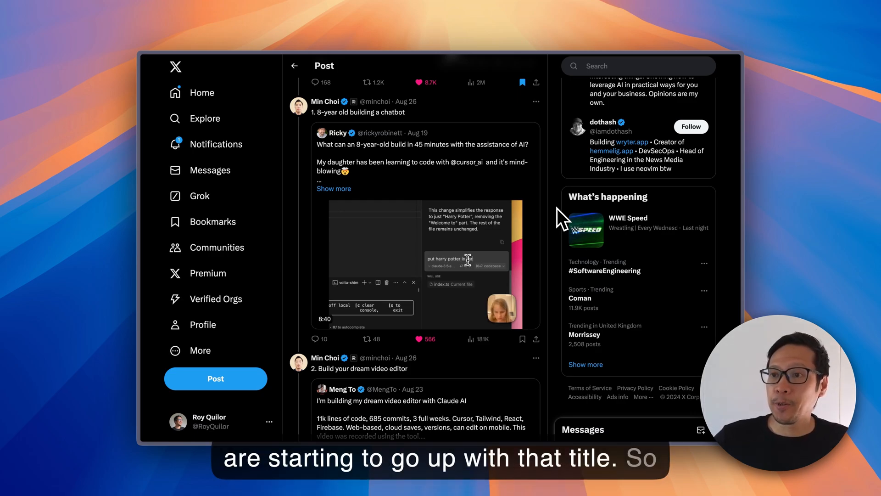
Step: Scroll the thread to the '2. Build your dream video editor' example with post 3 starting below
scroll("down", 3)
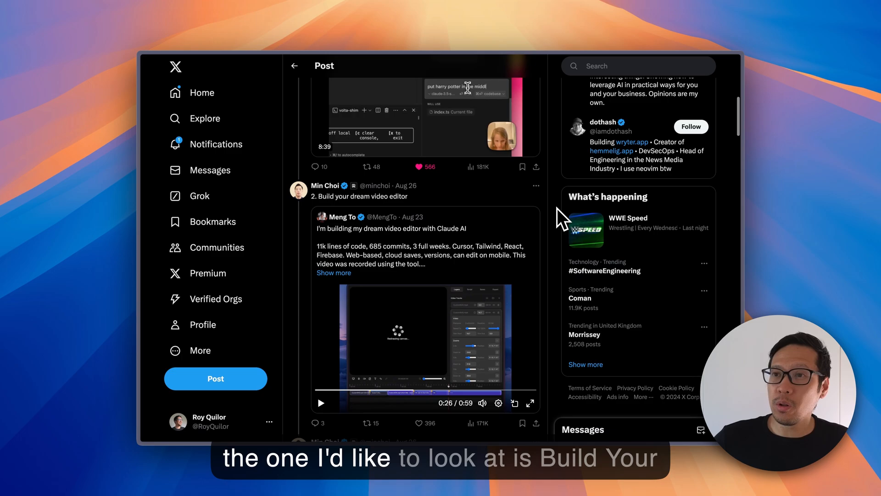
scroll("down", 3)
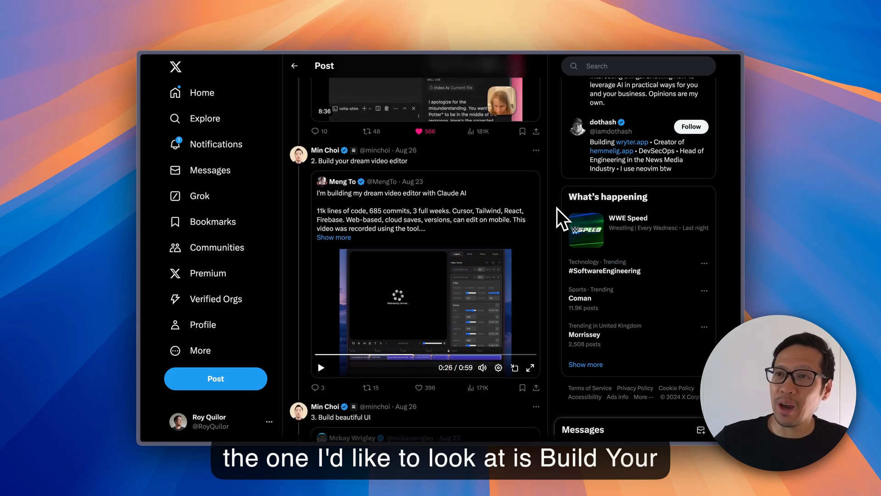
mouse_move(386, 169)
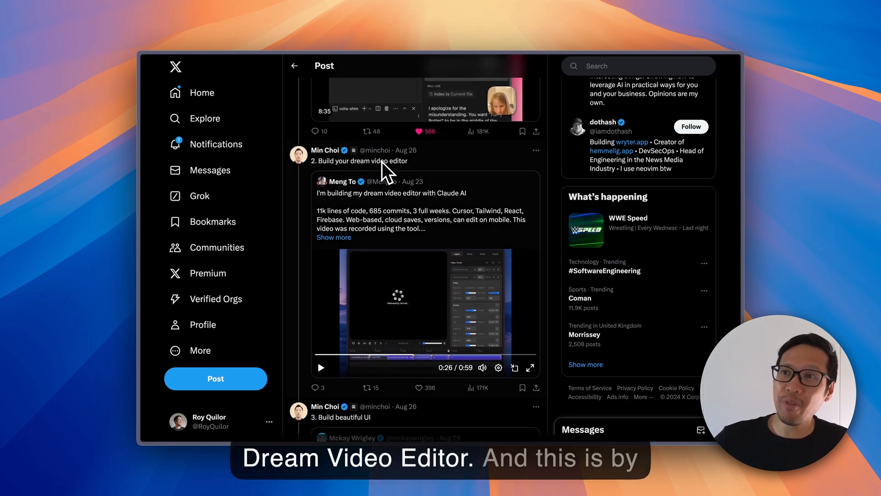
mouse_move(341, 180)
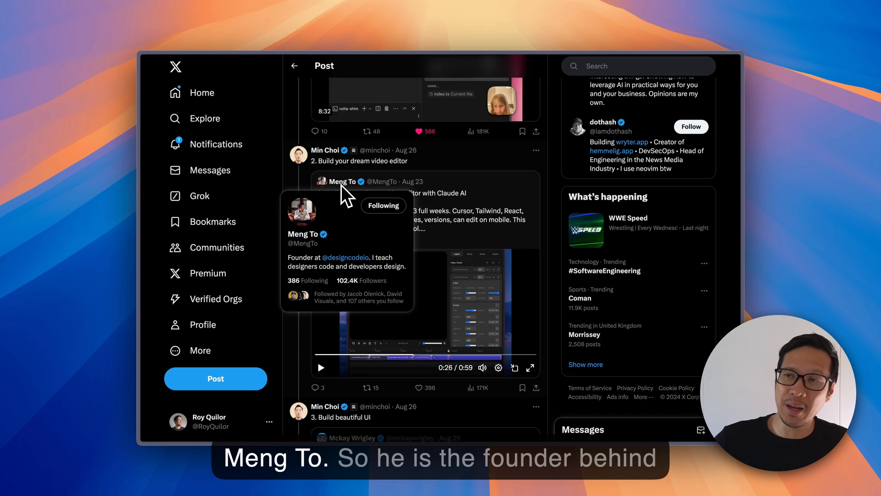
mouse_move(388, 193)
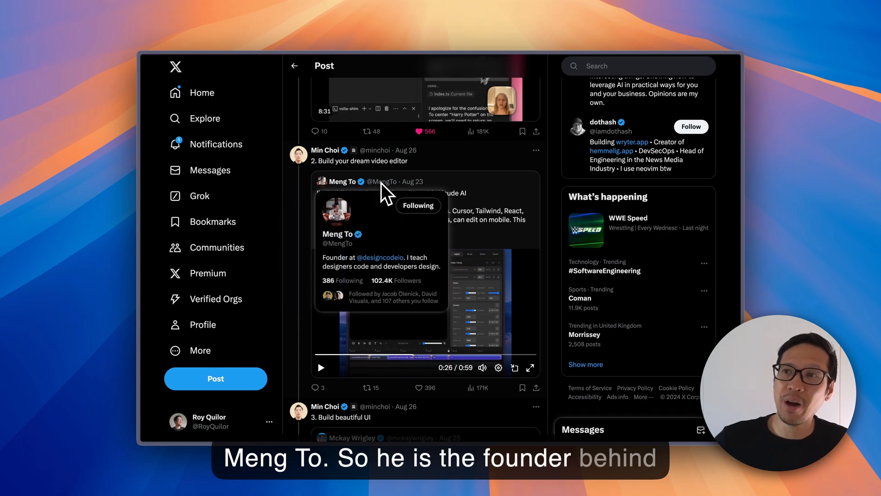
mouse_move(387, 197)
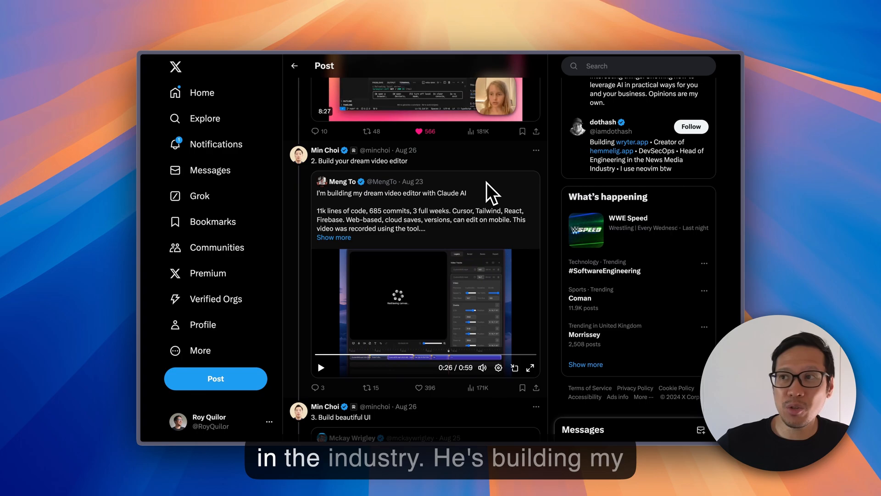
mouse_move(377, 208)
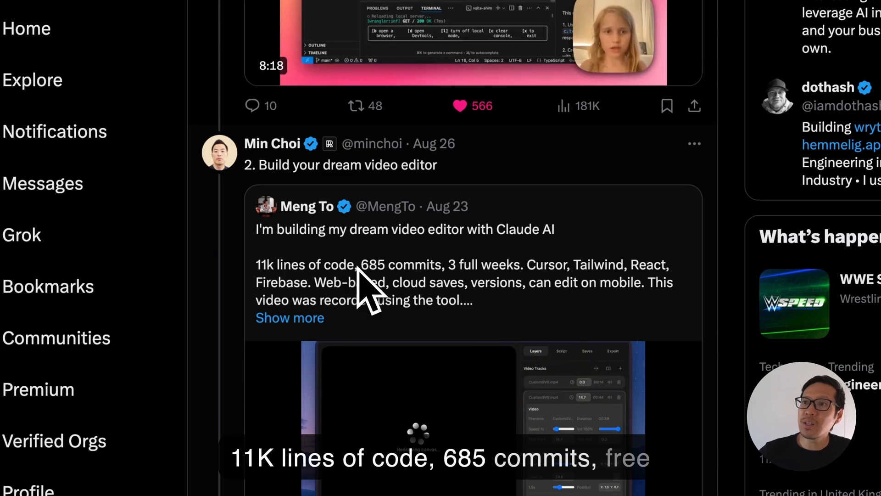
mouse_move(523, 293)
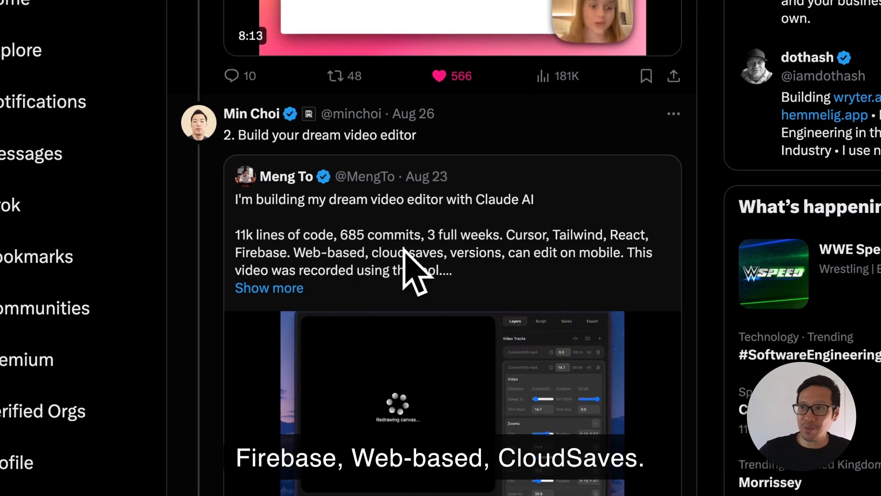
scroll("up", 3)
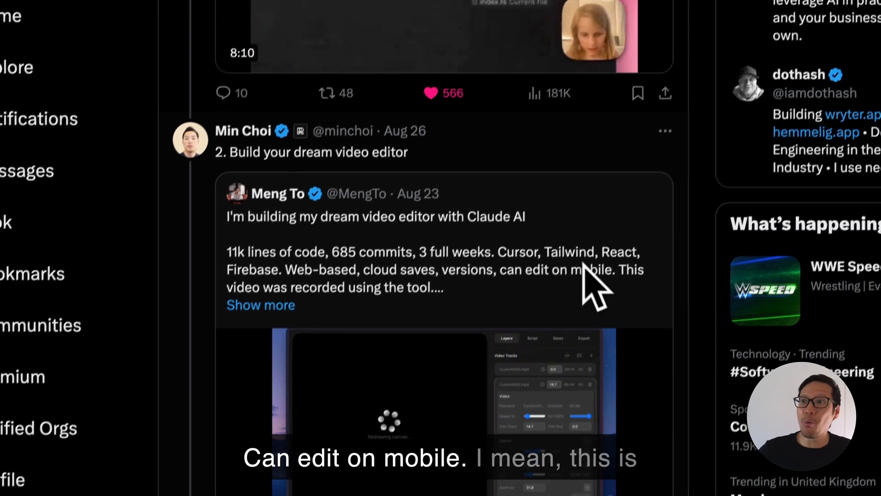
scroll("up", 3)
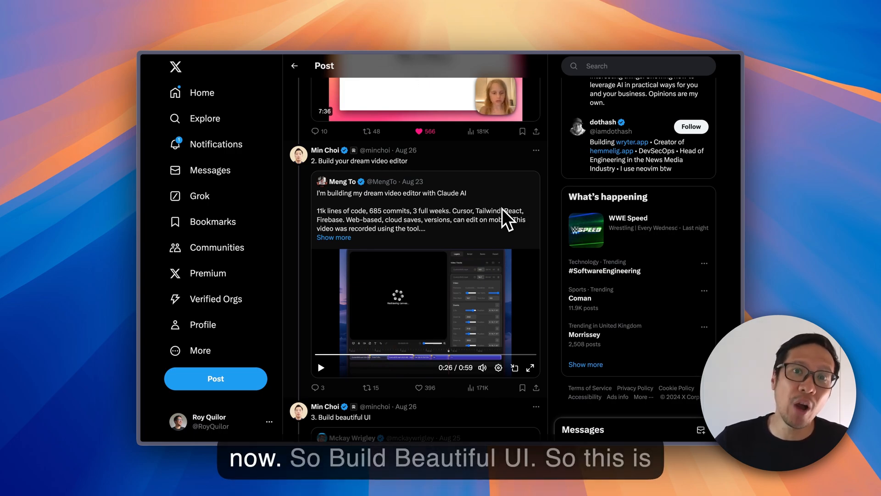
Step: Scroll past the UI and voice examples to '5. Make Figma plugins in minutes'
scroll("down", 3)
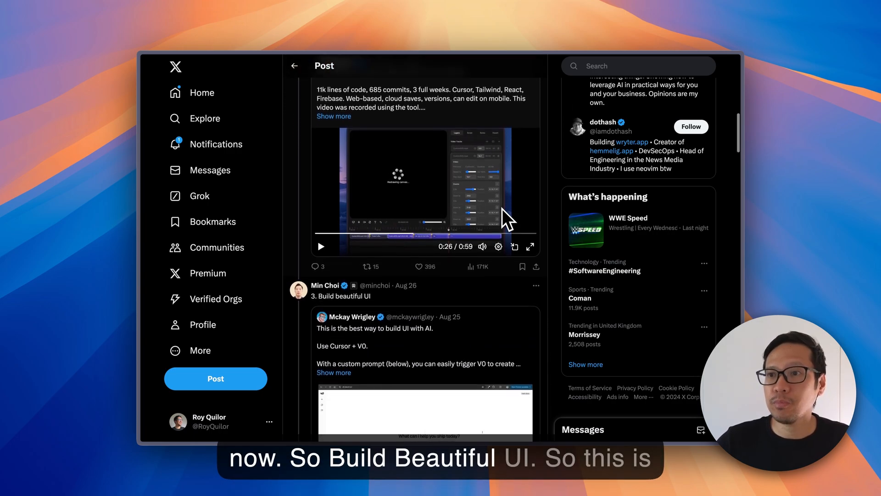
scroll("down", 3)
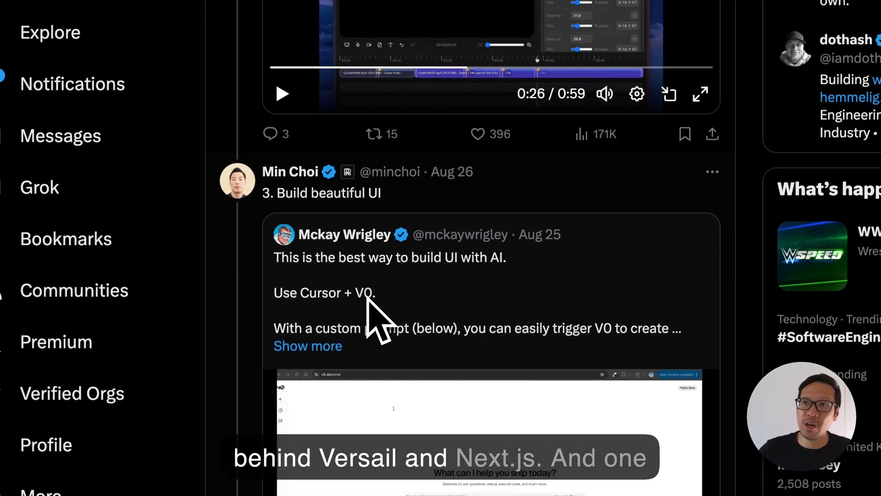
scroll("down", 3)
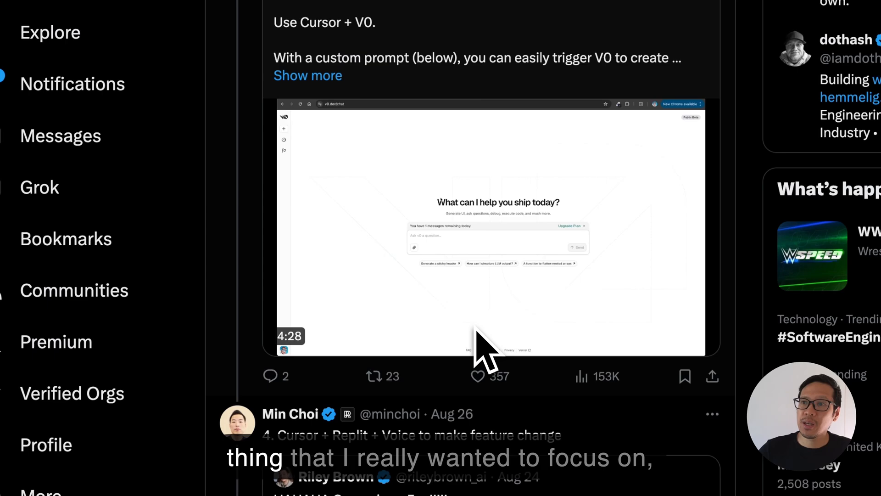
scroll("down", 3)
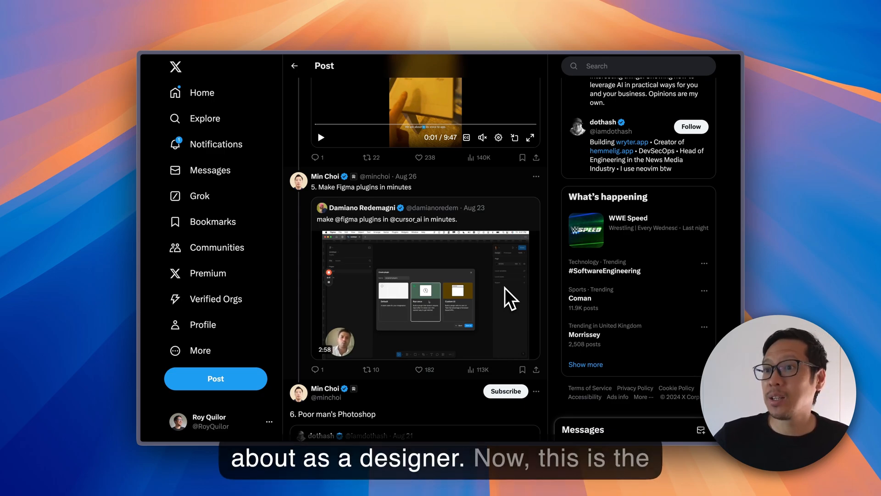
scroll("down", 3)
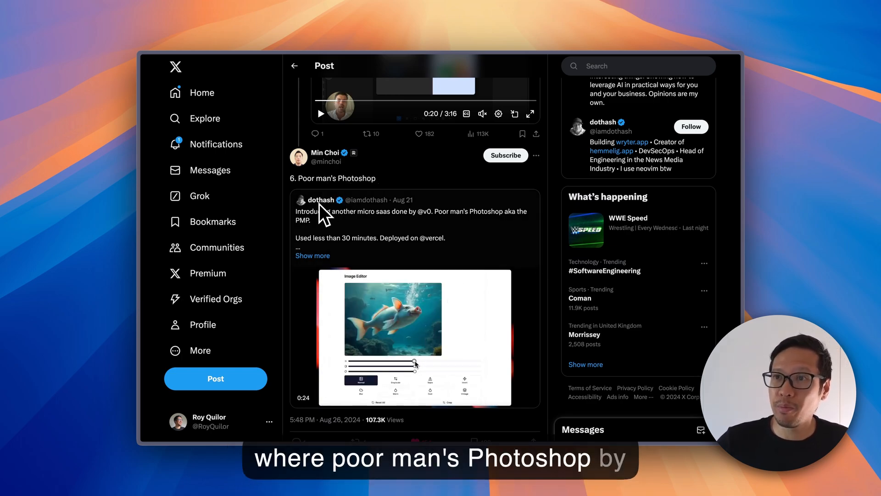
mouse_move(321, 200)
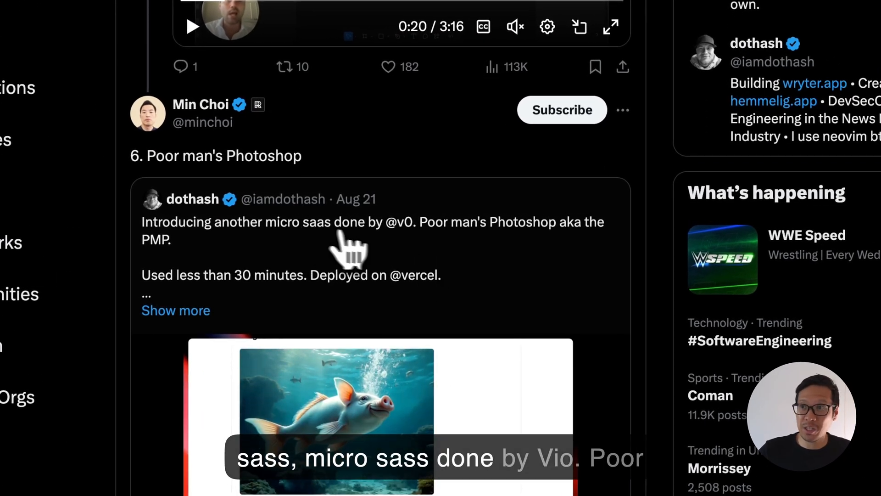
mouse_move(491, 248)
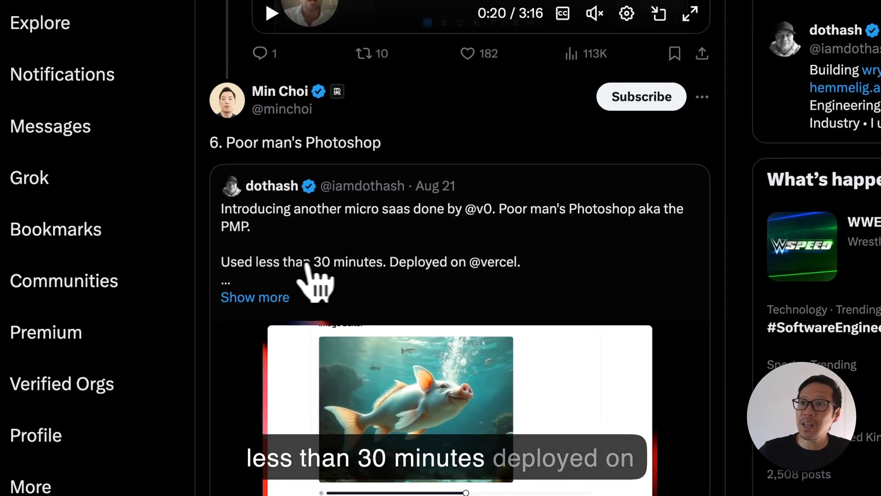
scroll("down", 3)
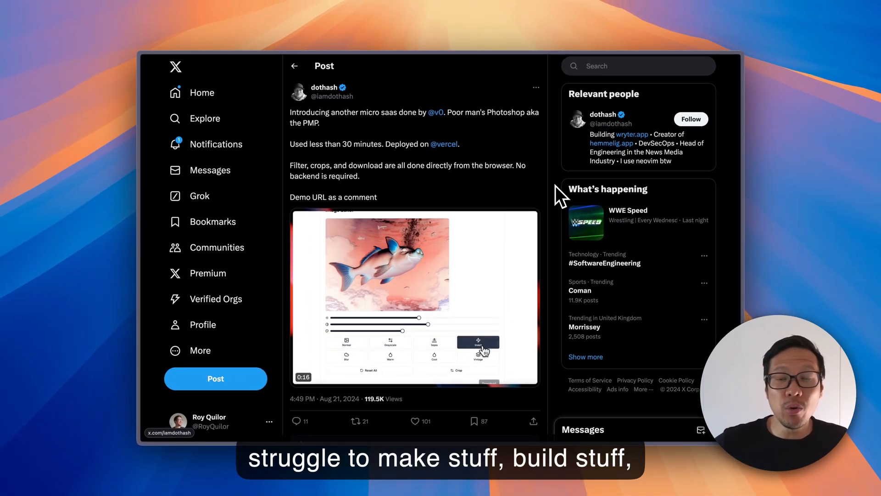
left_click(346, 356)
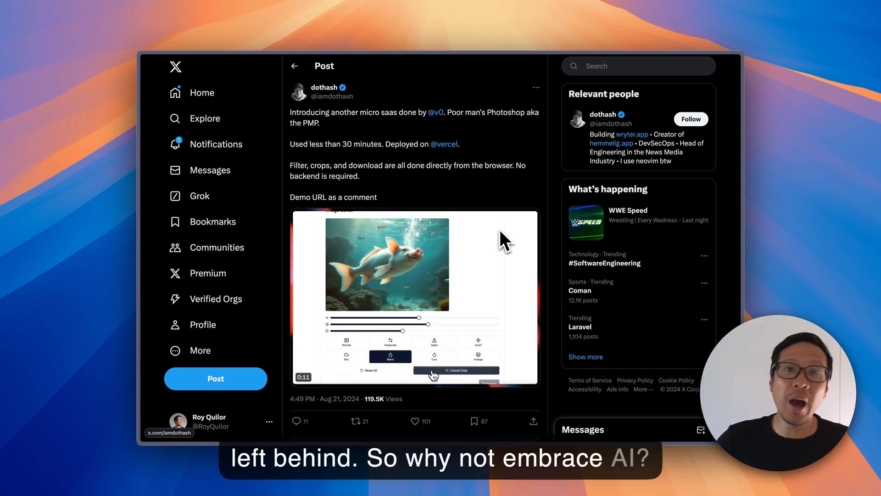
mouse_move(369, 246)
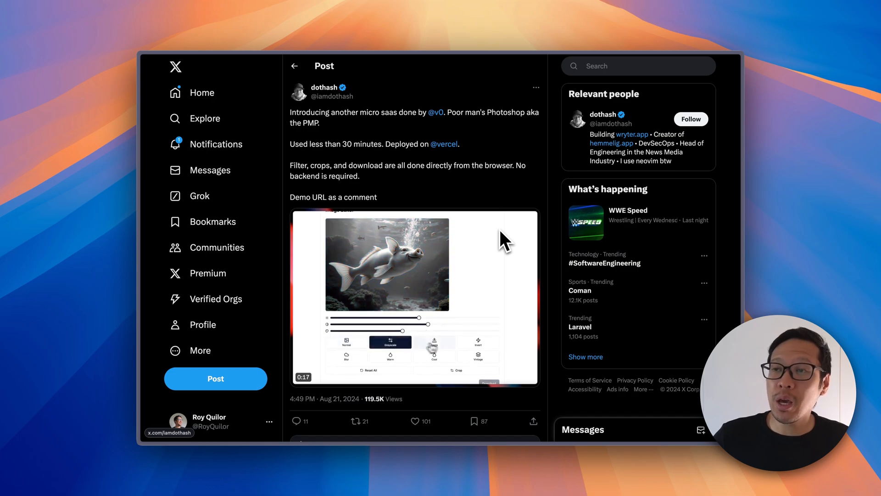
left_click(433, 355)
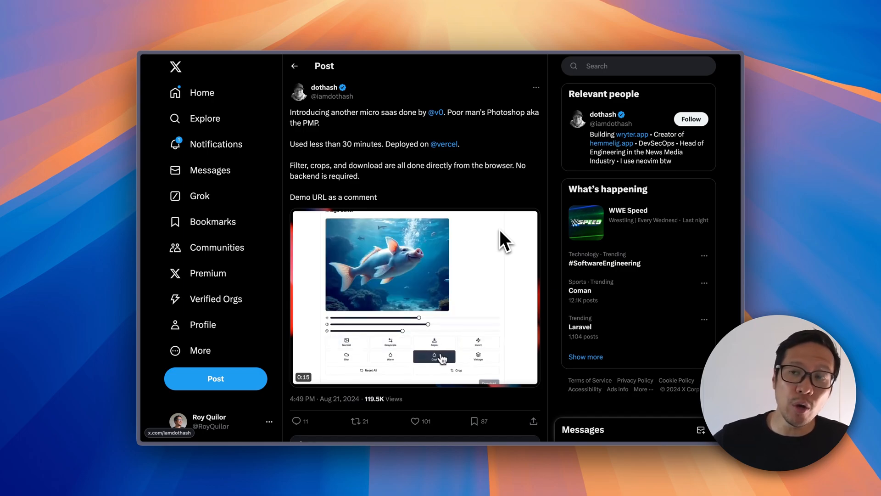
left_click(347, 356)
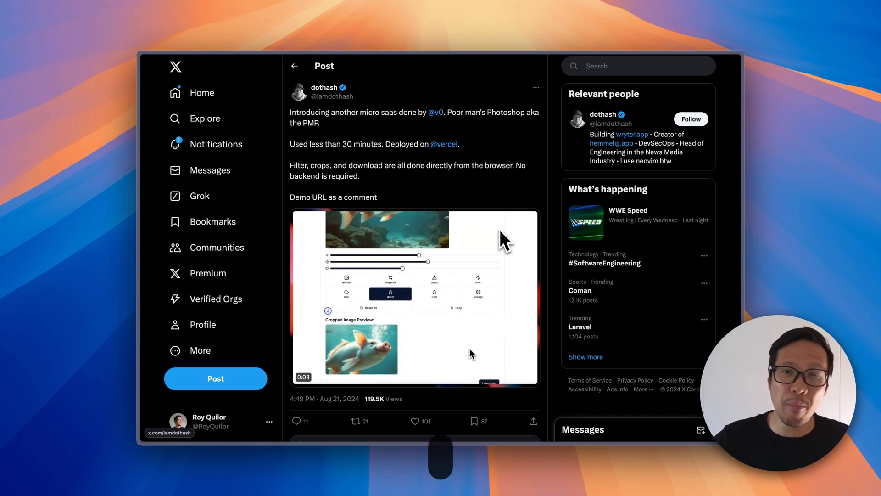
mouse_move(348, 369)
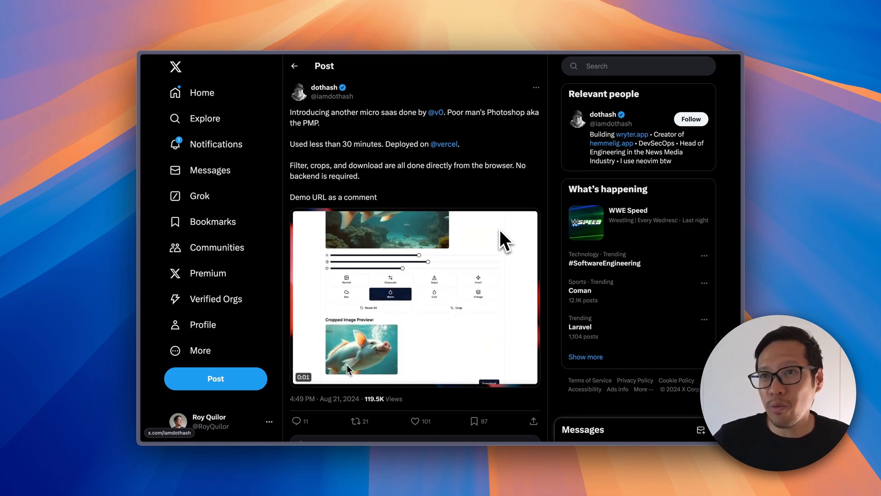